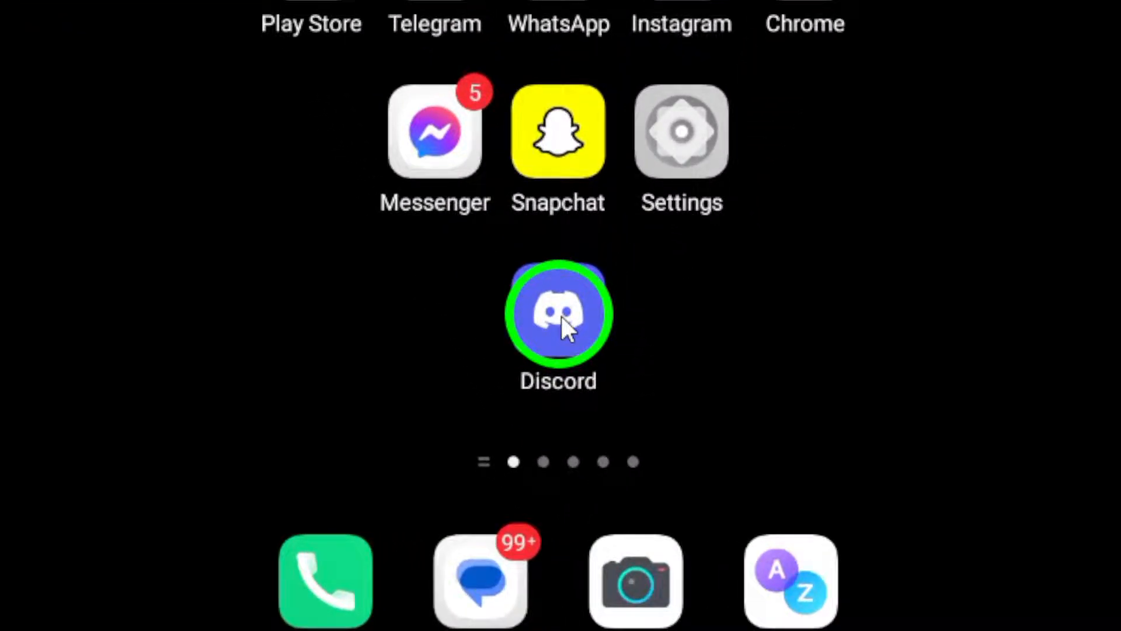
pyautogui.click(558, 313)
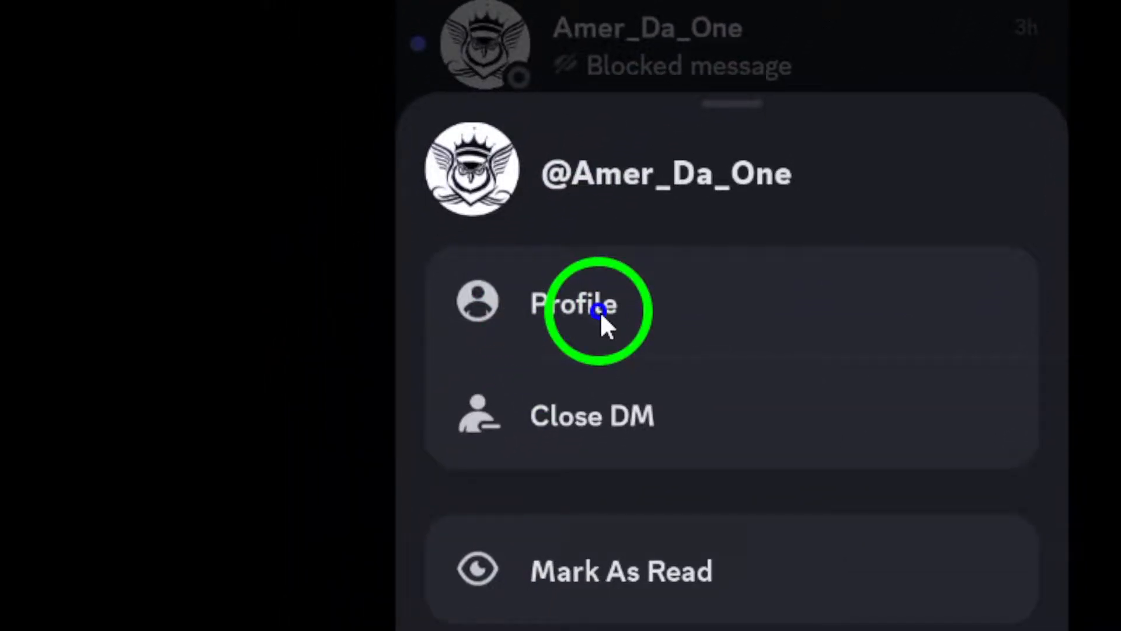
pyautogui.click(576, 302)
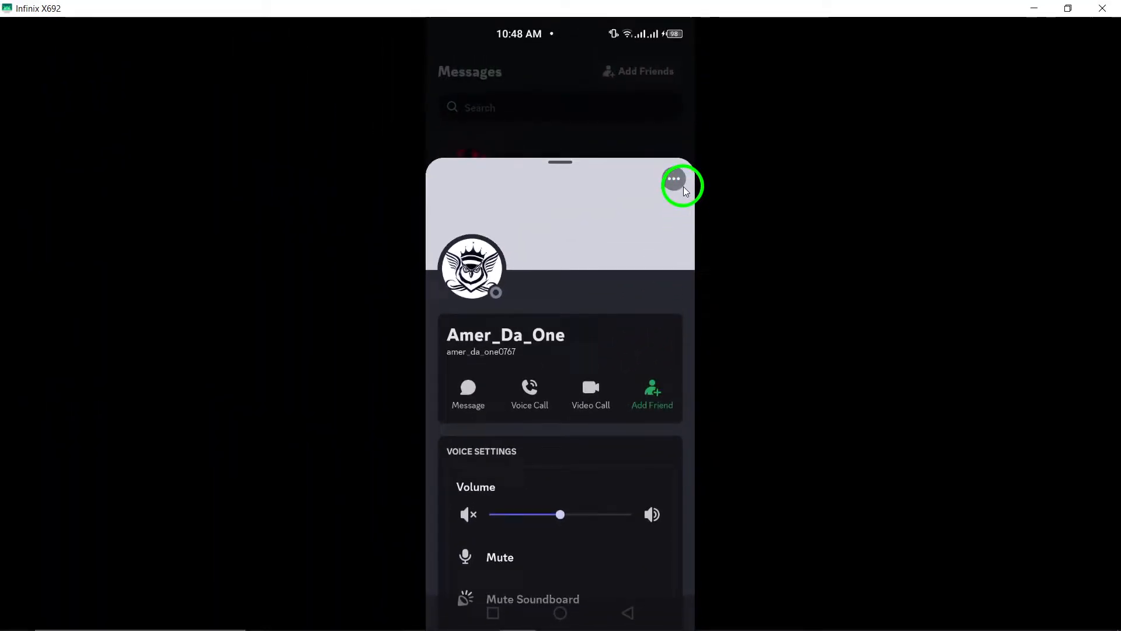
pyautogui.click(673, 179)
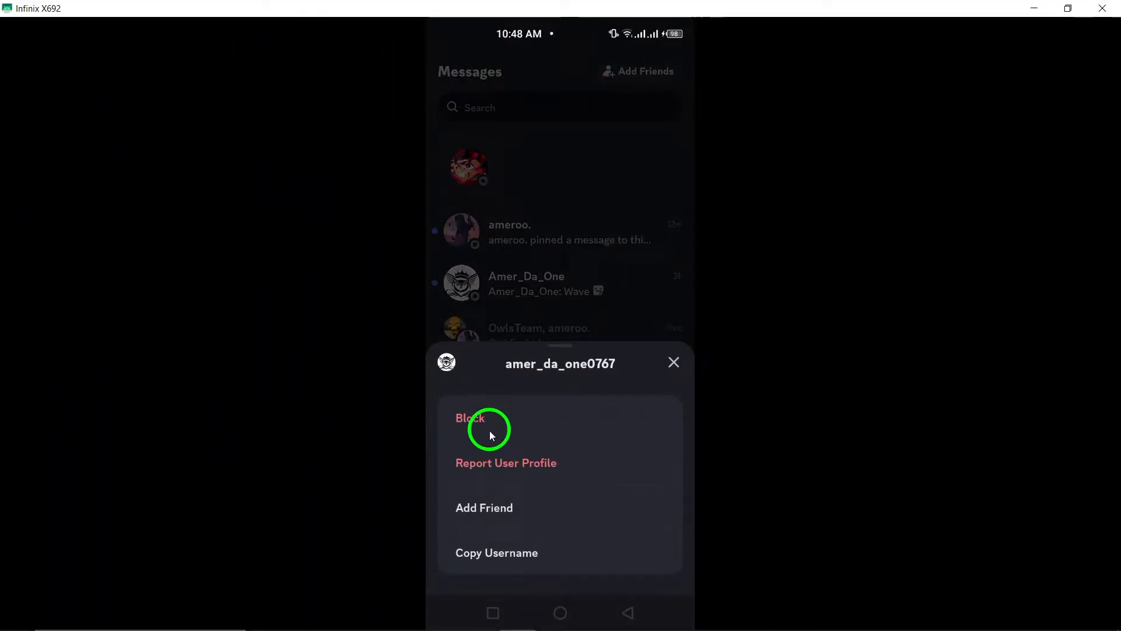